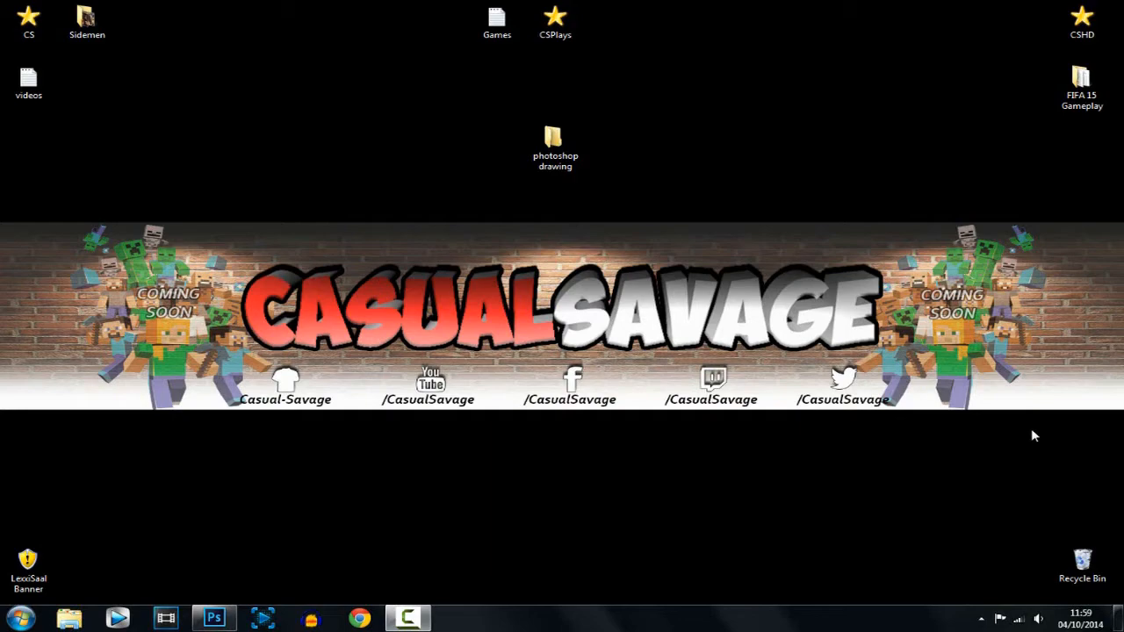
pyautogui.moveTo(546, 181)
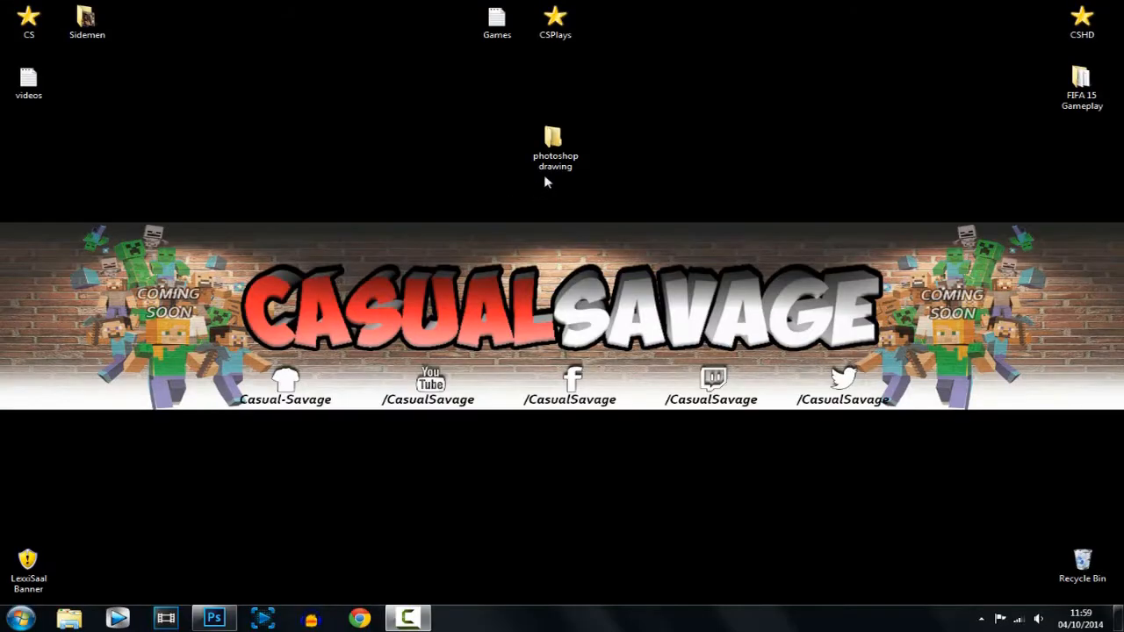
# - View the colour 'me' portrait from the photoshop drawing folder in Windows Photo Viewer
pyautogui.doubleClick(555, 142)
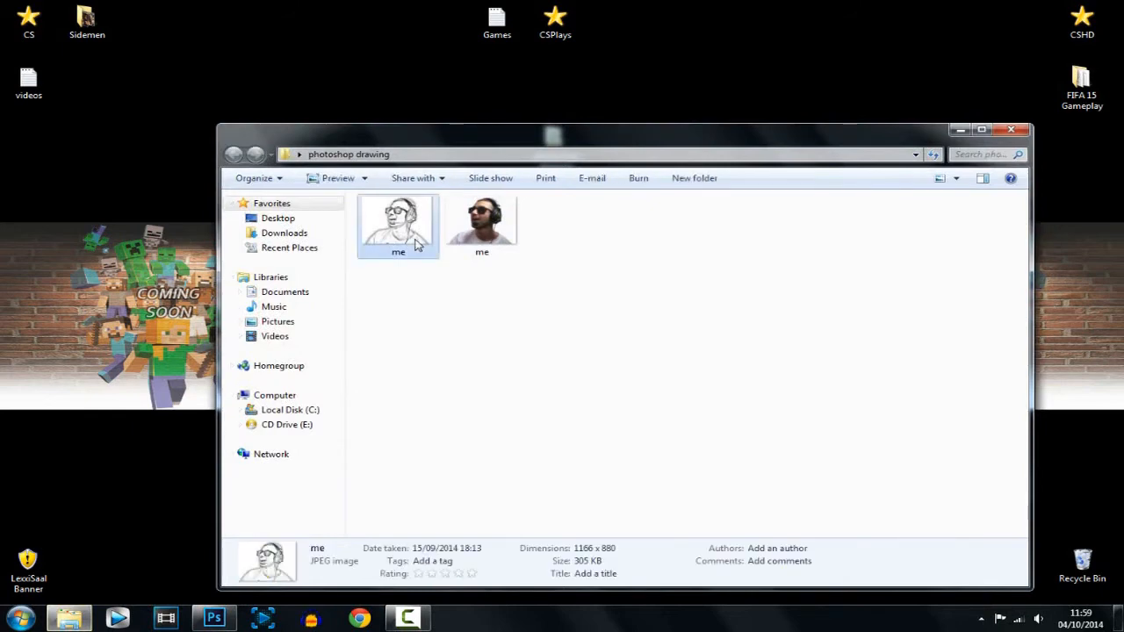
pyautogui.doubleClick(397, 224)
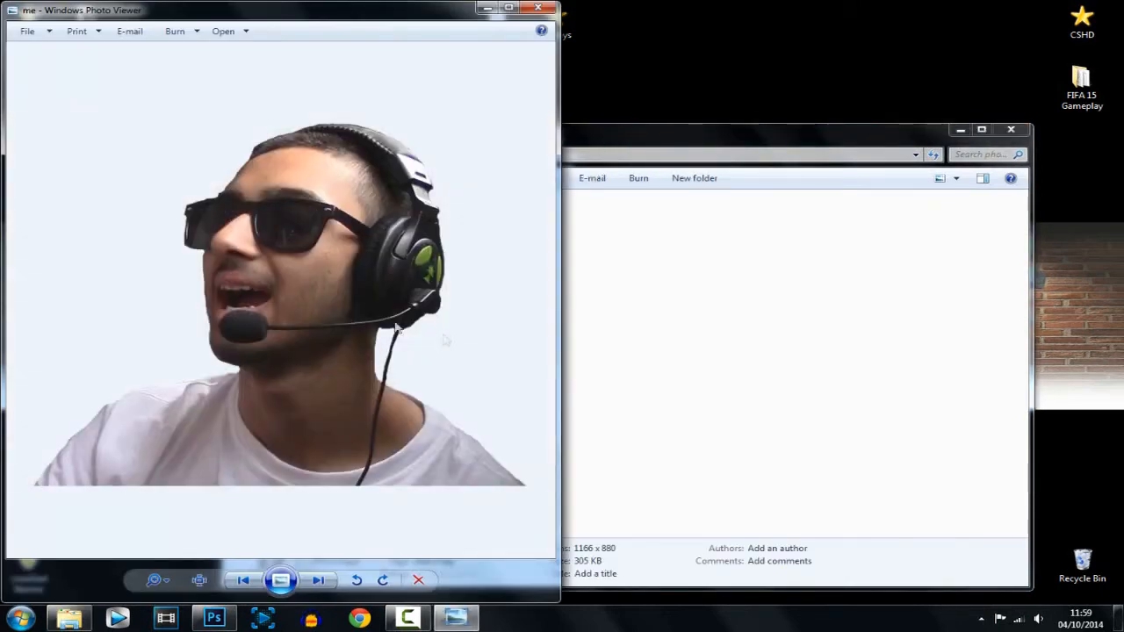
# - Duplicate Layer 0 of the cutout portrait into a Layer 0 copy above it
pyautogui.click(212, 618)
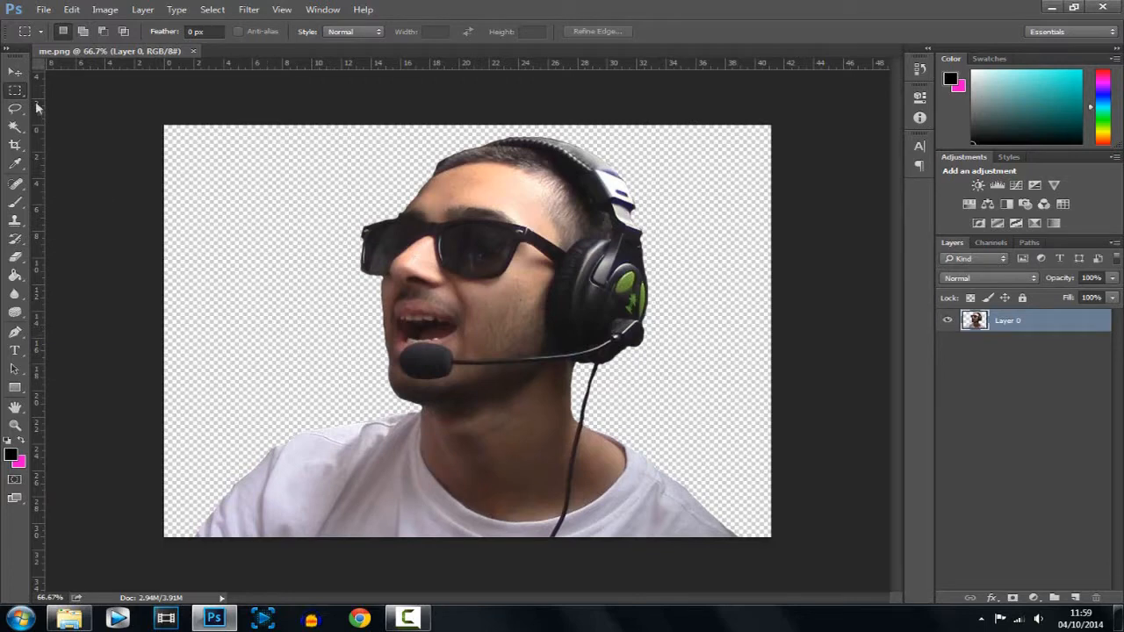
pyautogui.click(15, 72)
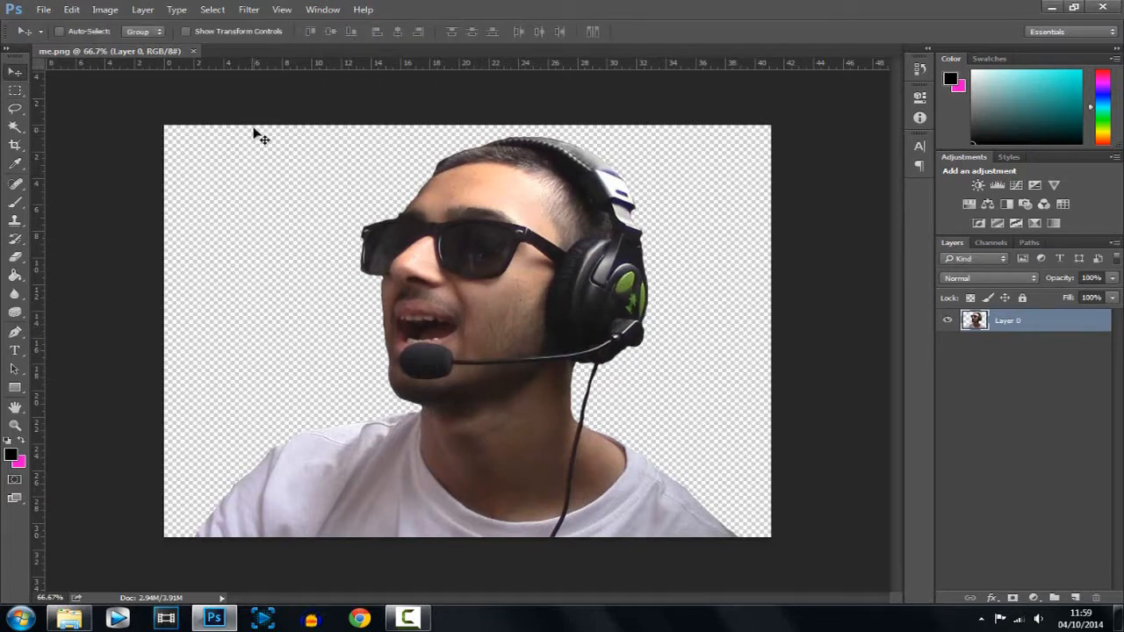
pyautogui.moveTo(217, 490)
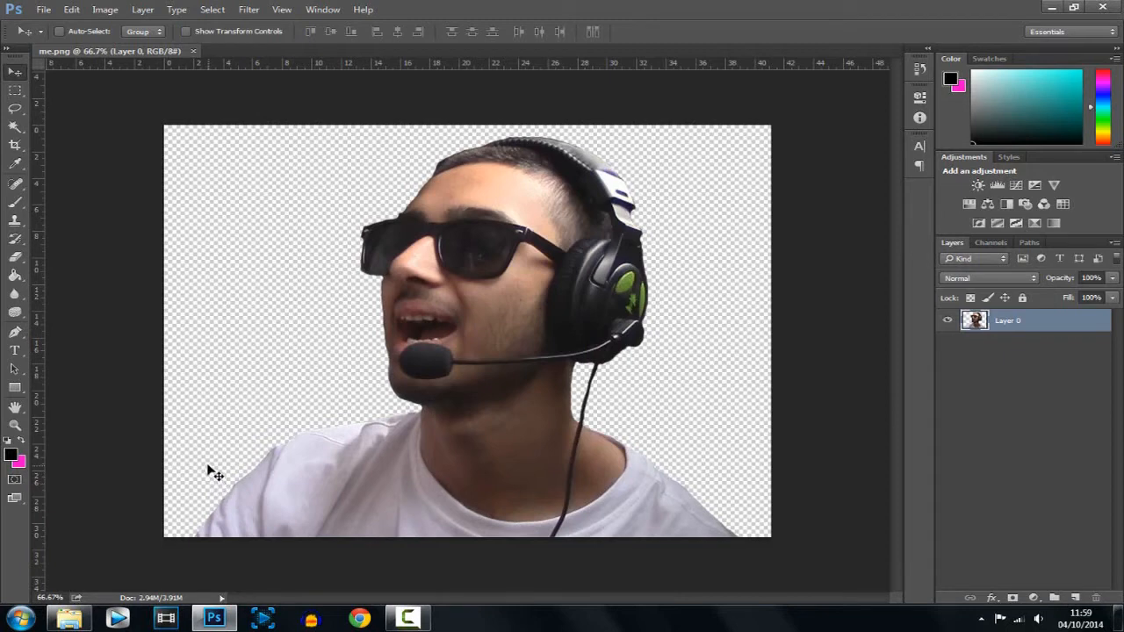
pyautogui.moveTo(297, 194)
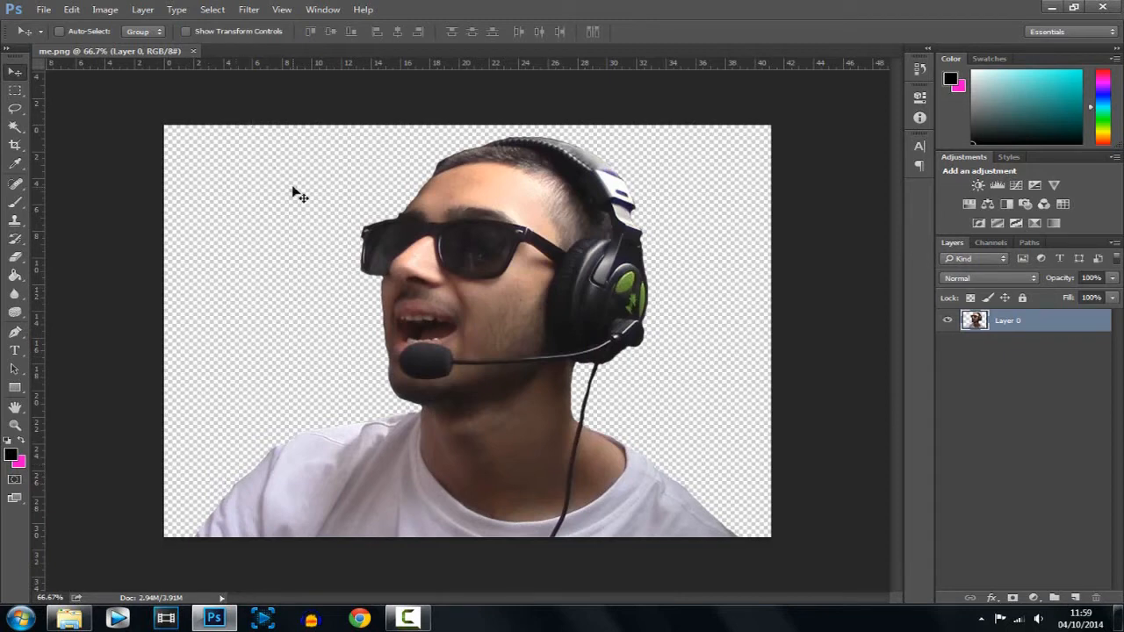
pyautogui.rightClick(1008, 320)
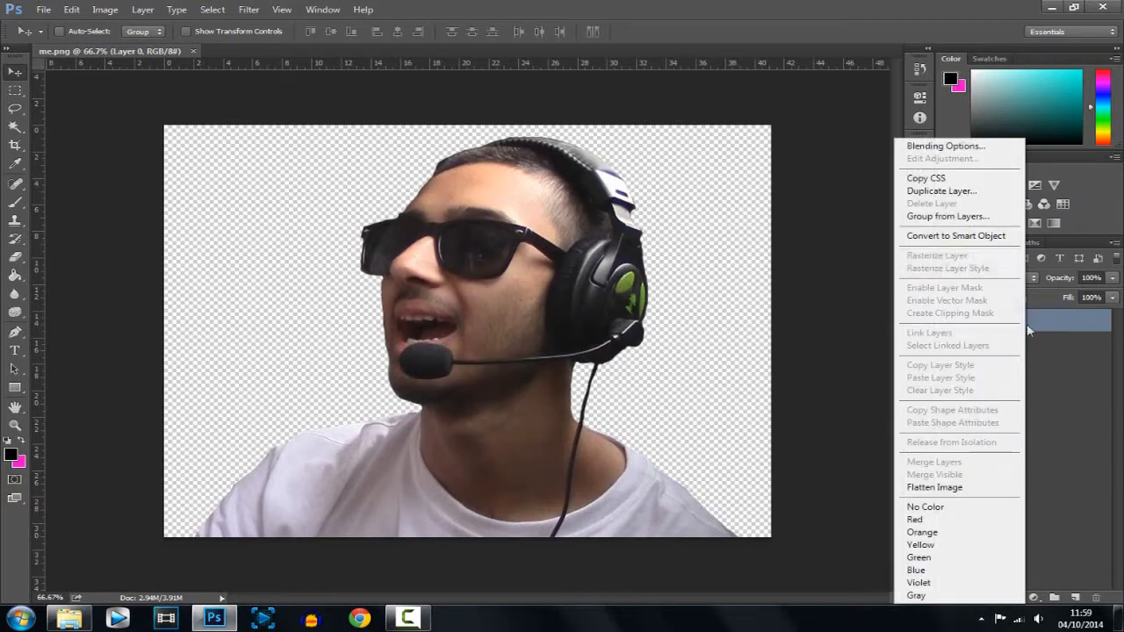
pyautogui.click(941, 190)
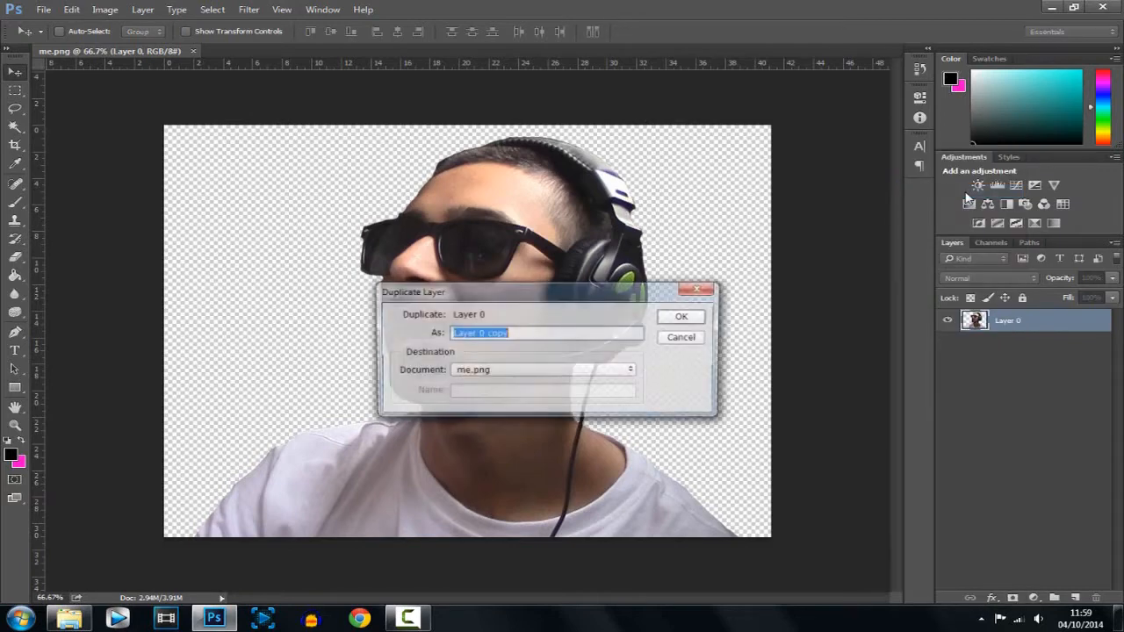
pyautogui.click(681, 316)
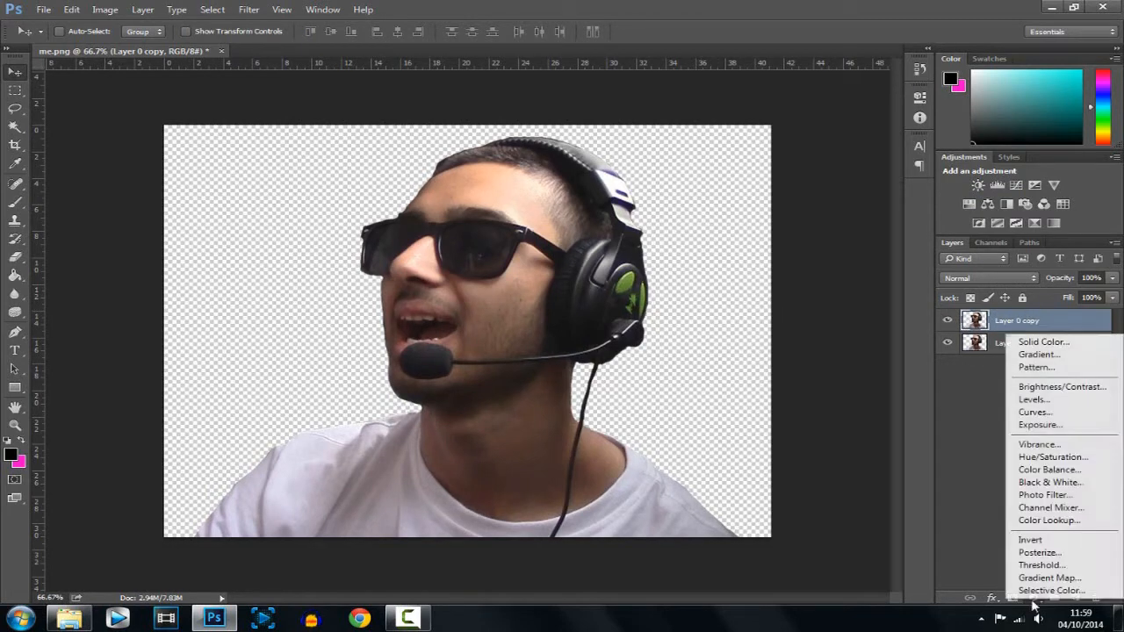
# - Add a Hue/Saturation adjustment at saturation -100, then select Layer 0 copy
pyautogui.click(1053, 457)
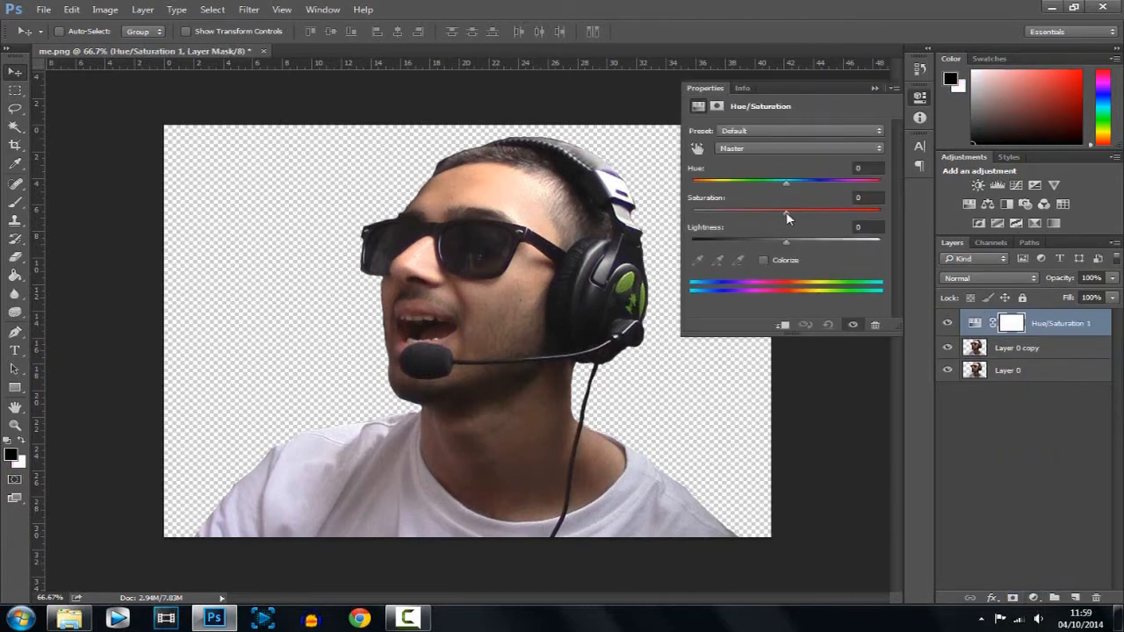
pyautogui.moveTo(787, 211); pyautogui.dragTo(692, 210)
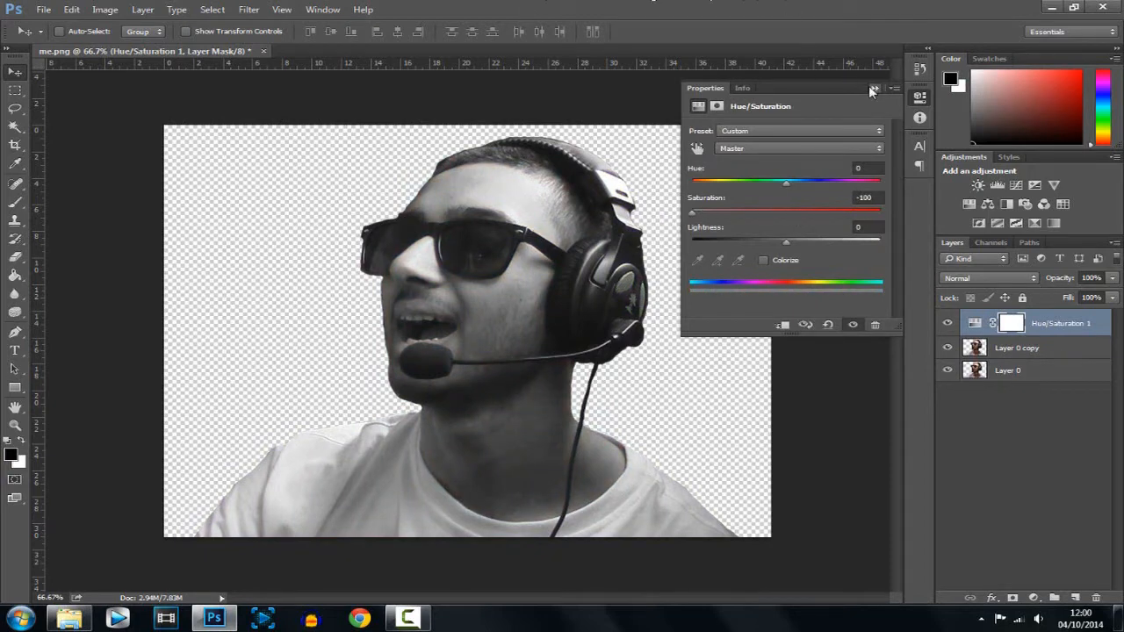
pyautogui.click(870, 90)
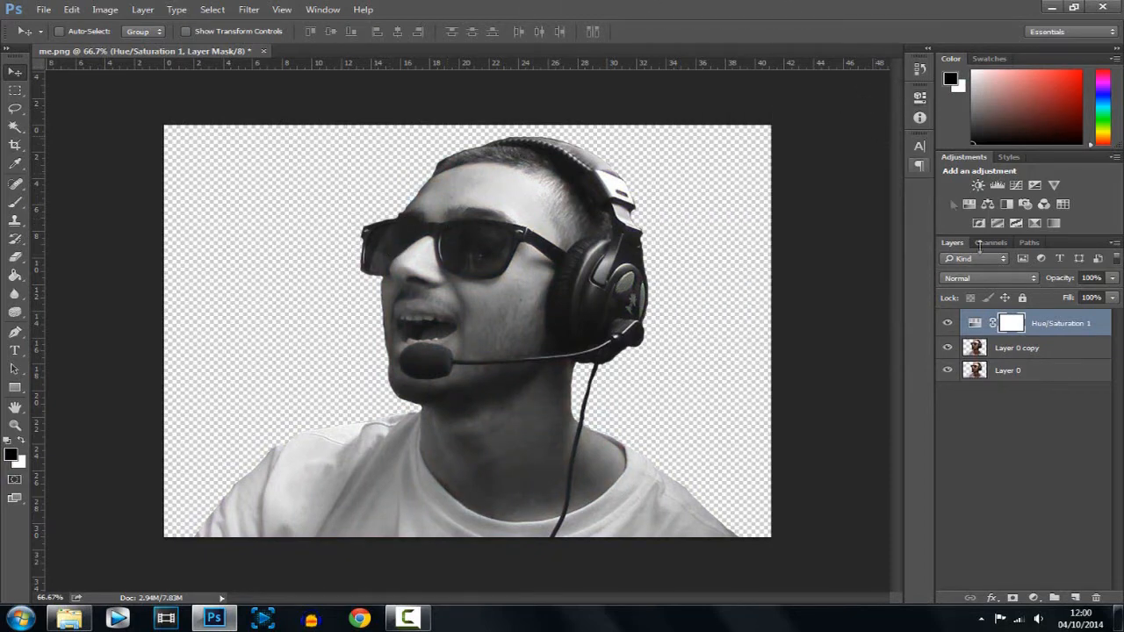
pyautogui.click(1015, 348)
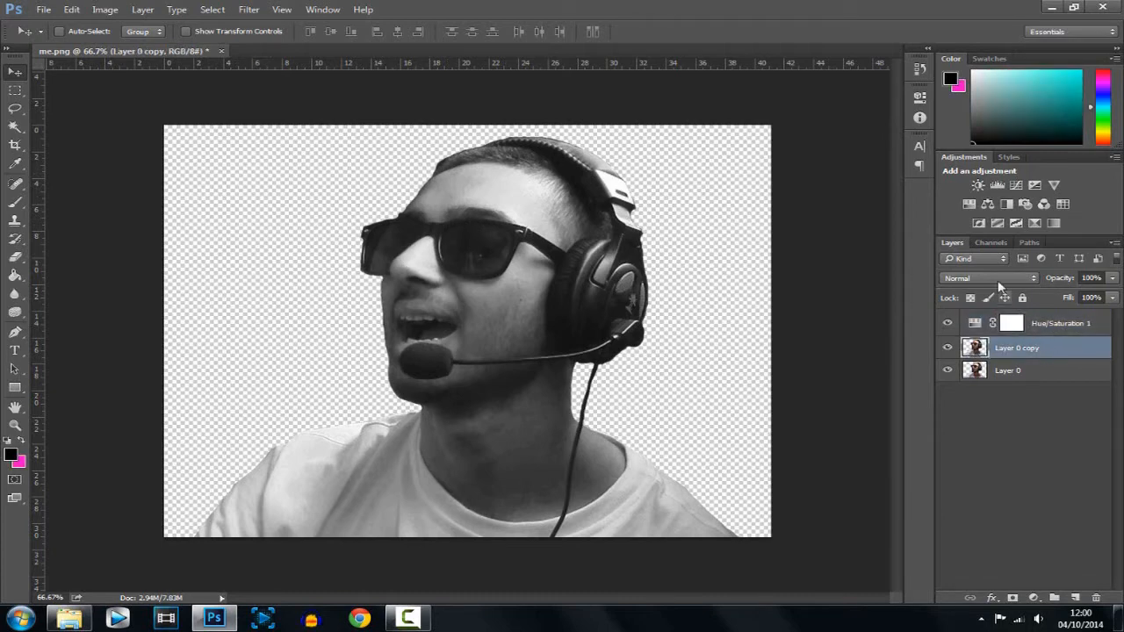
# - Set Layer 0 copy's blend mode to Color Dodge
pyautogui.click(986, 277)
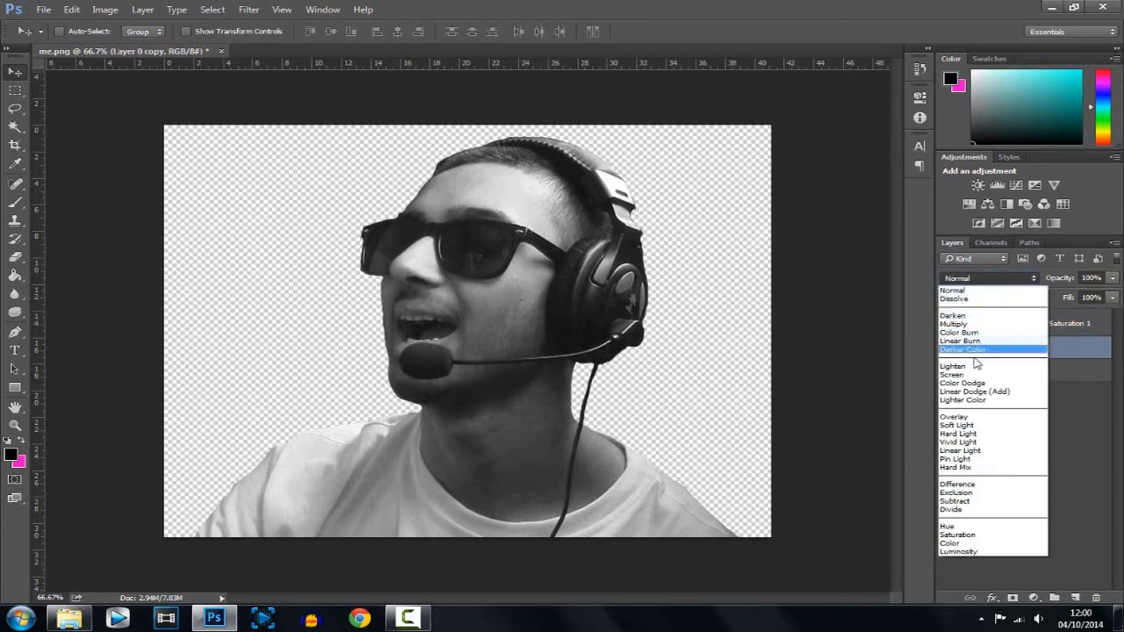
pyautogui.click(963, 383)
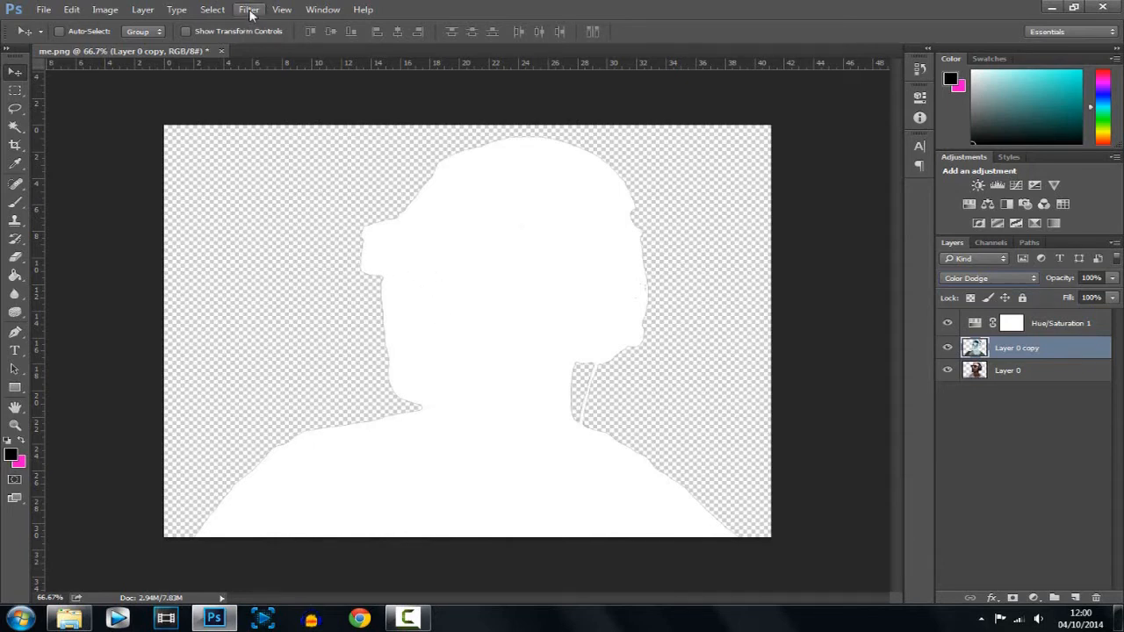
# - Apply a Gaussian Blur to Layer 0 copy, tuning the radius for pencil-sketch shading
pyautogui.click(249, 11)
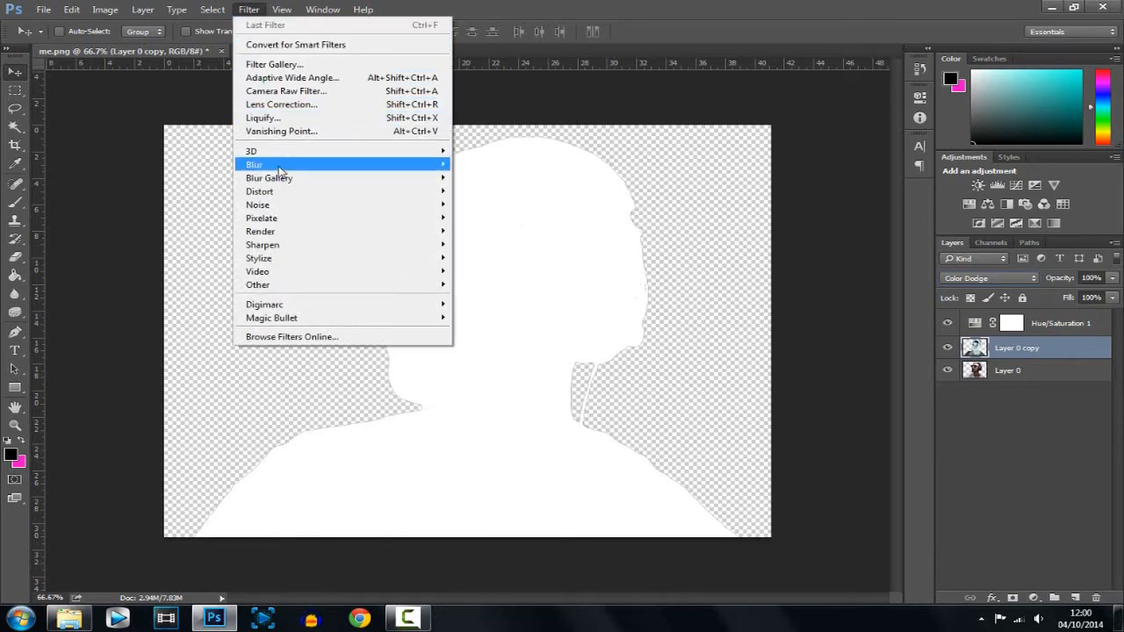
pyautogui.moveTo(253, 165)
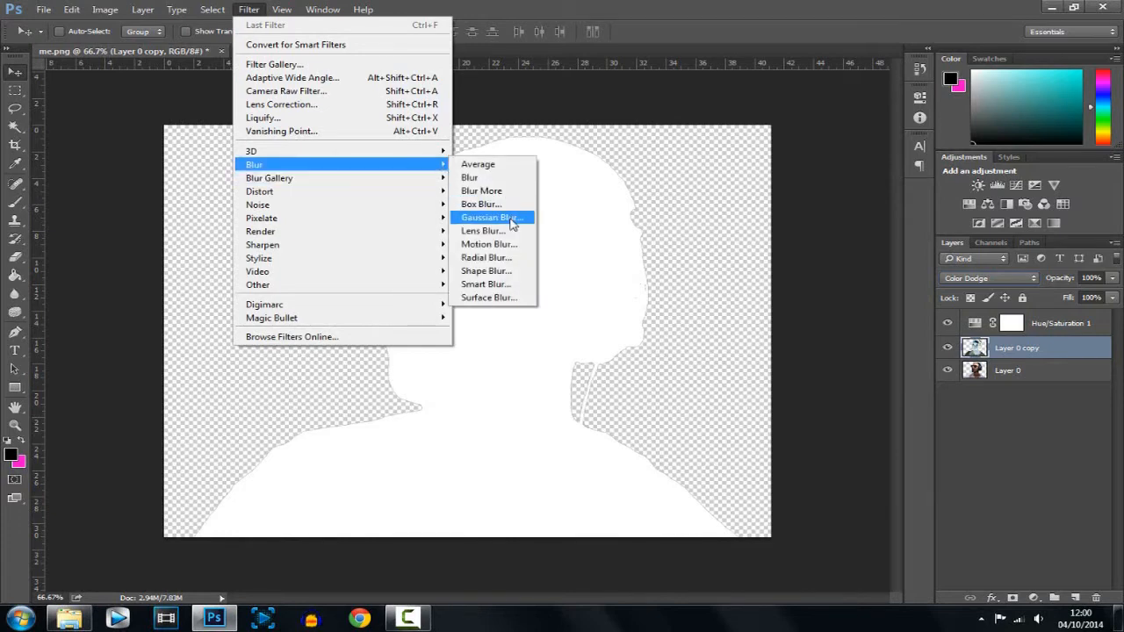
pyautogui.click(491, 218)
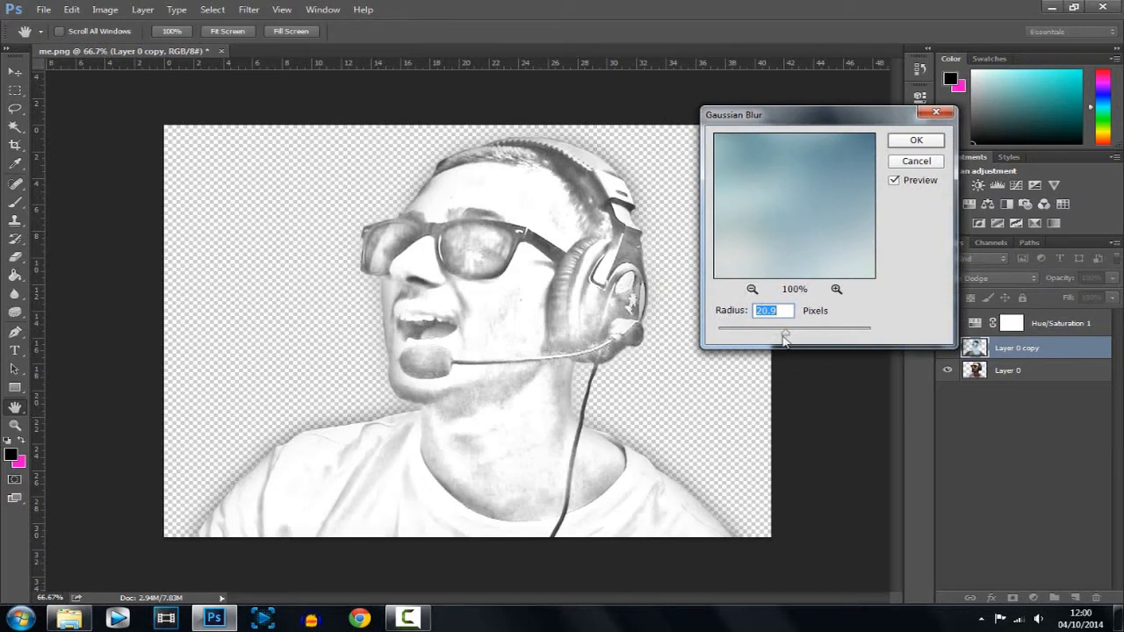
pyautogui.moveTo(786, 338); pyautogui.dragTo(734, 335)
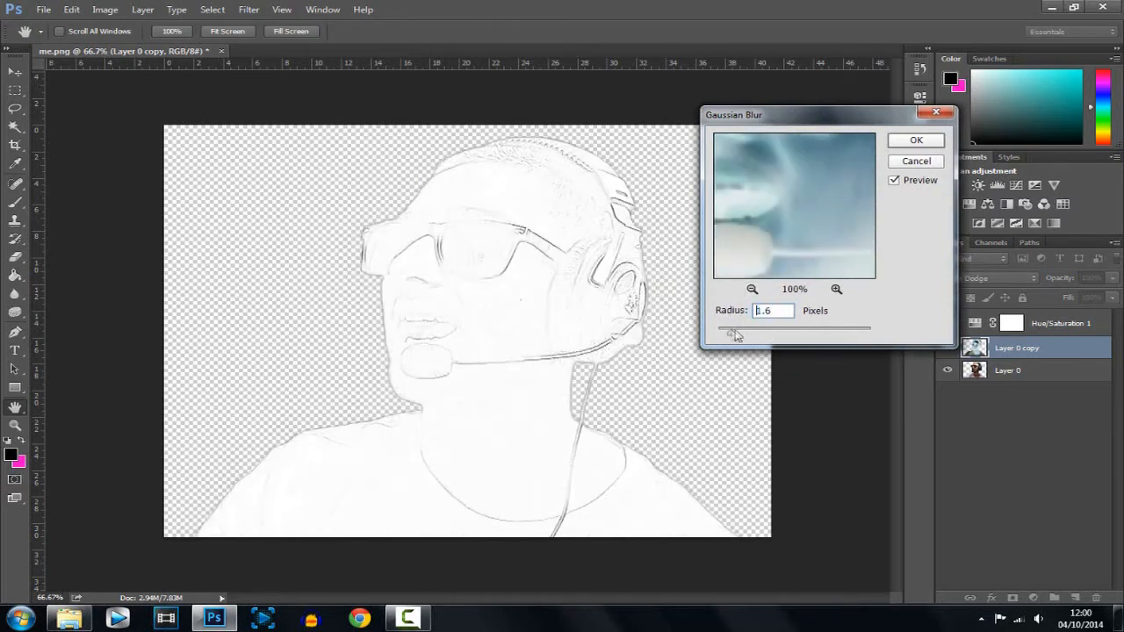
pyautogui.moveTo(734, 329); pyautogui.dragTo(771, 329)
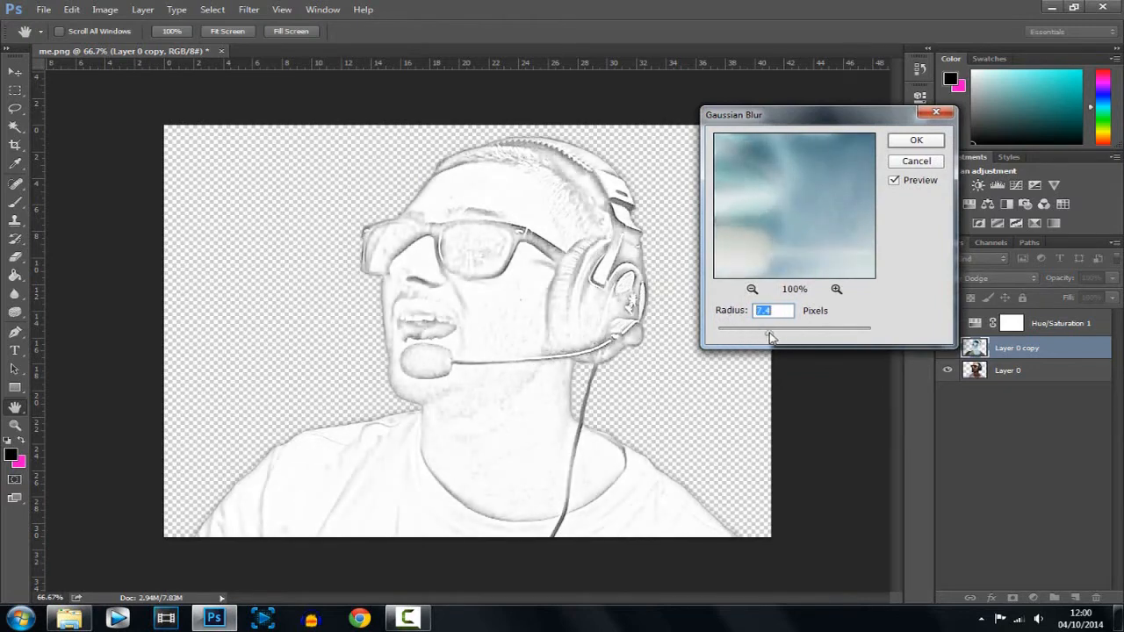
pyautogui.moveTo(769, 330); pyautogui.dragTo(792, 337)
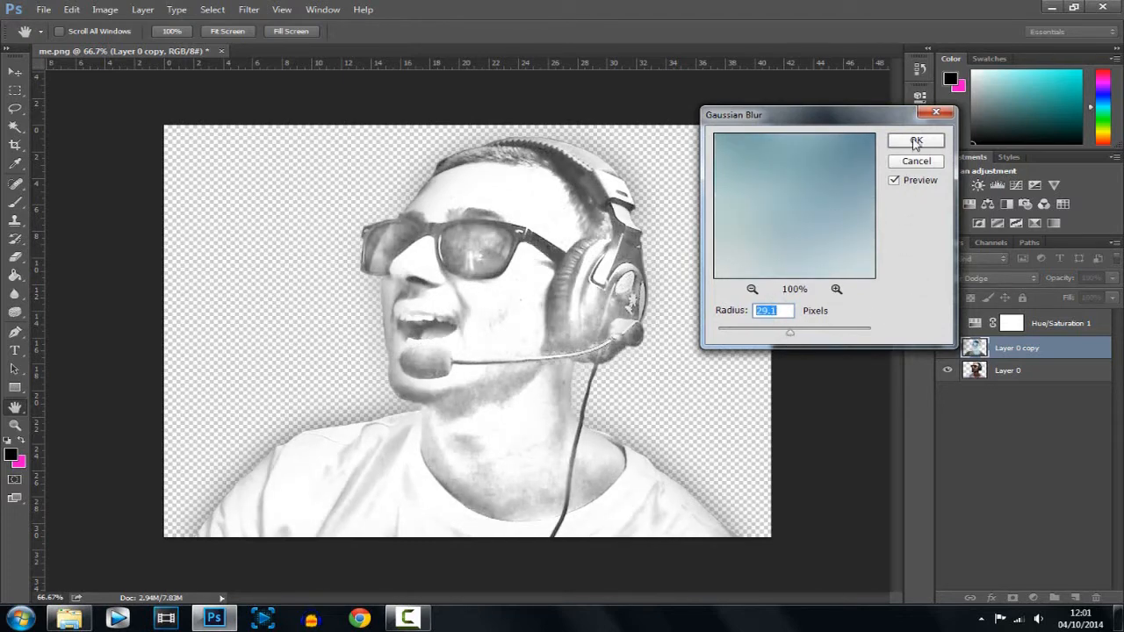
pyautogui.click(917, 141)
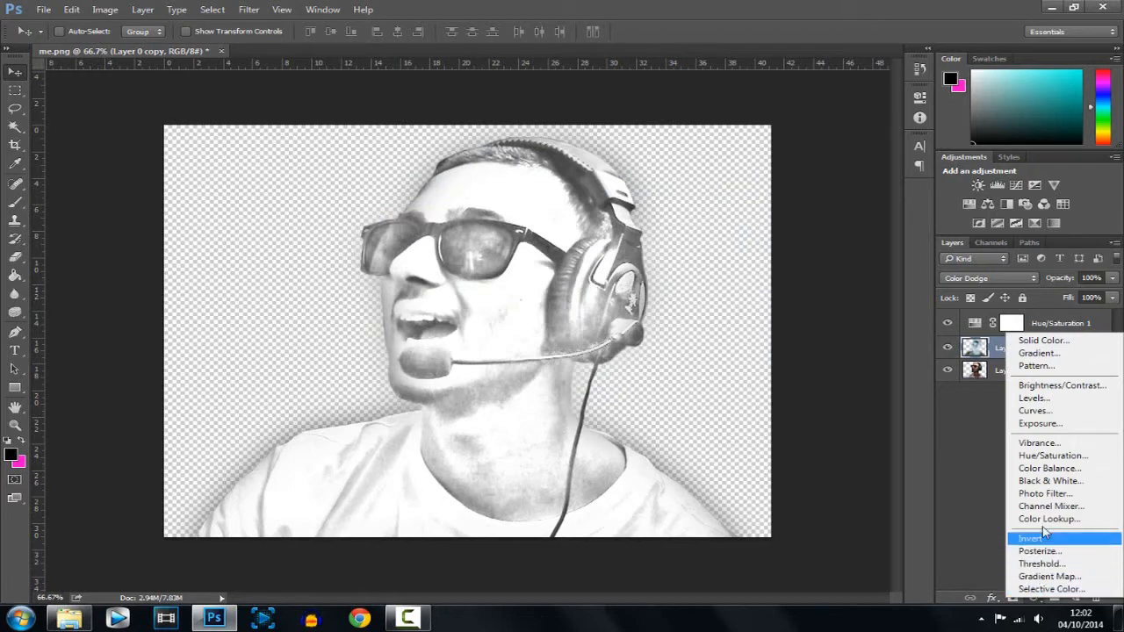
# - Add a Levels adjustment layer to darken the sketch lines
pyautogui.click(1032, 397)
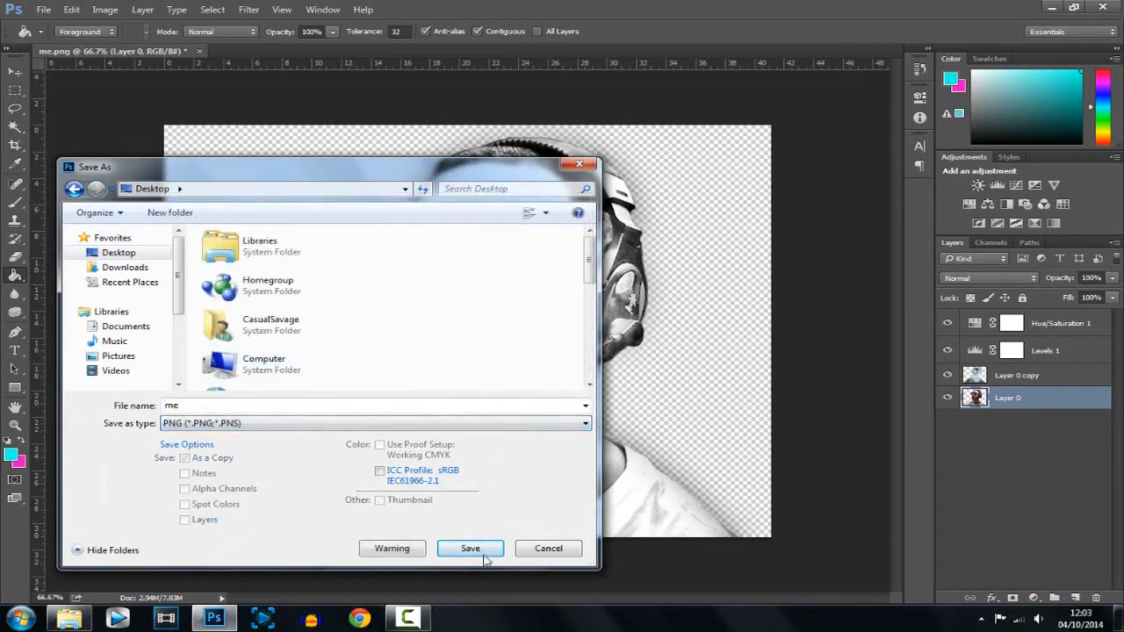
# - Save the sketch as me.png on the Desktop and continue with the flattened drawing
pyautogui.click(470, 548)
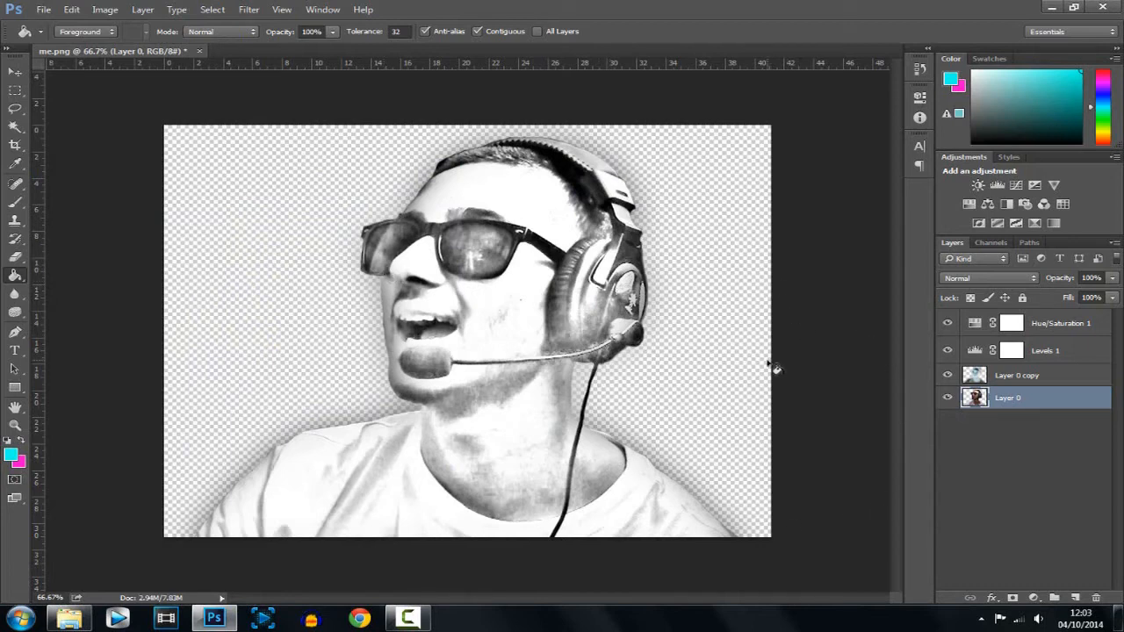
pyautogui.moveTo(709, 397)
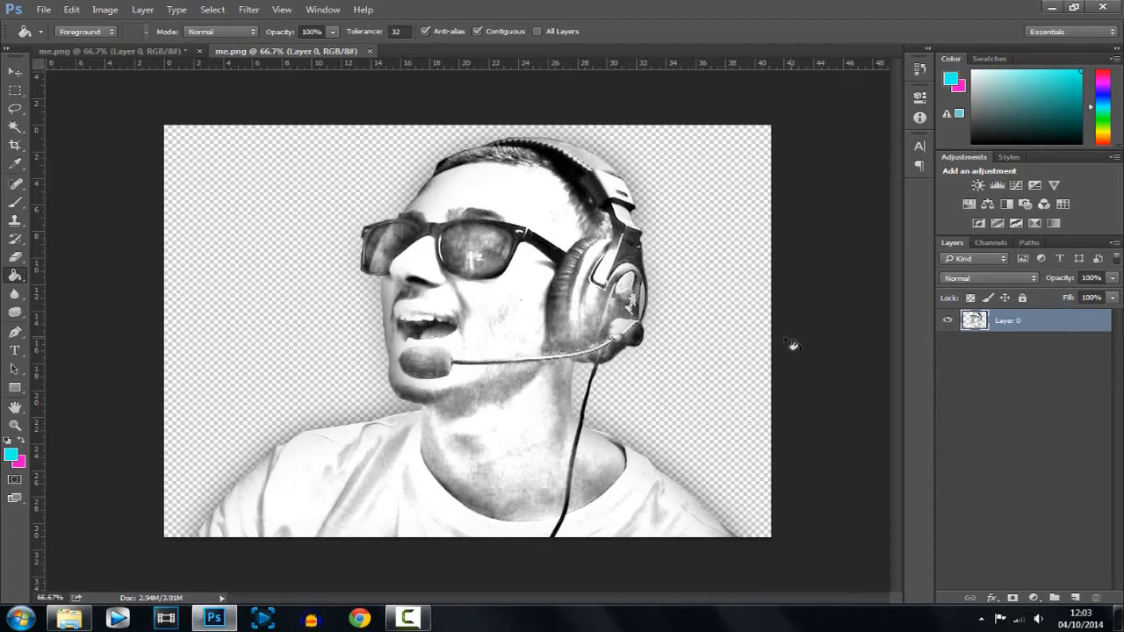
pyautogui.click(70, 619)
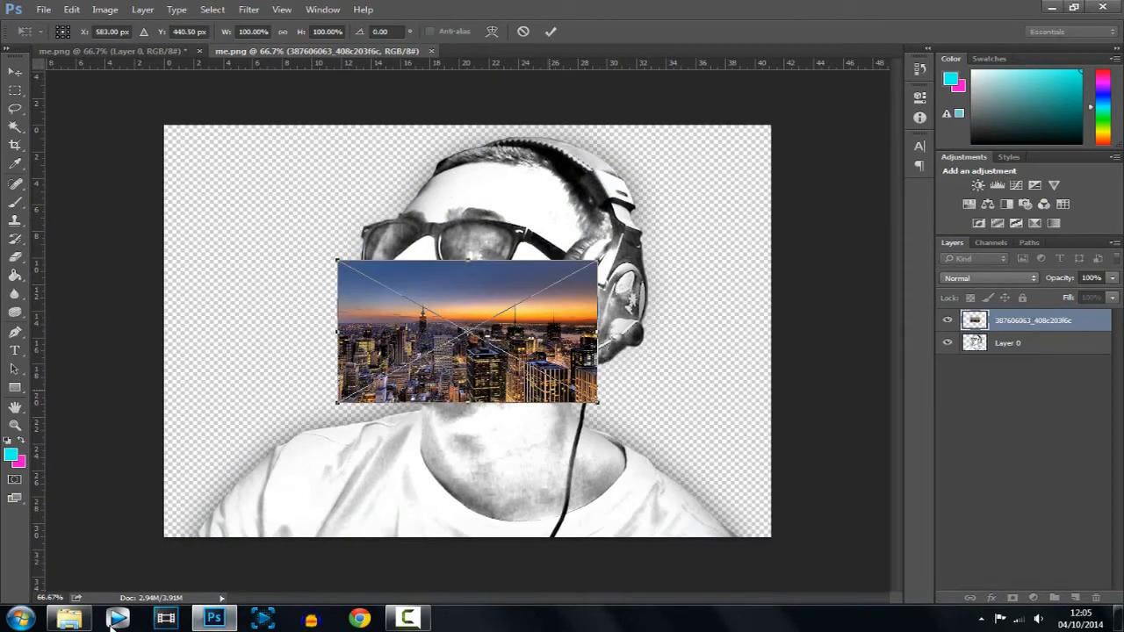
# - Stretch the placed skyline photo to fill the canvas and rasterize it
pyautogui.moveTo(465, 332); pyautogui.dragTo(295, 202)
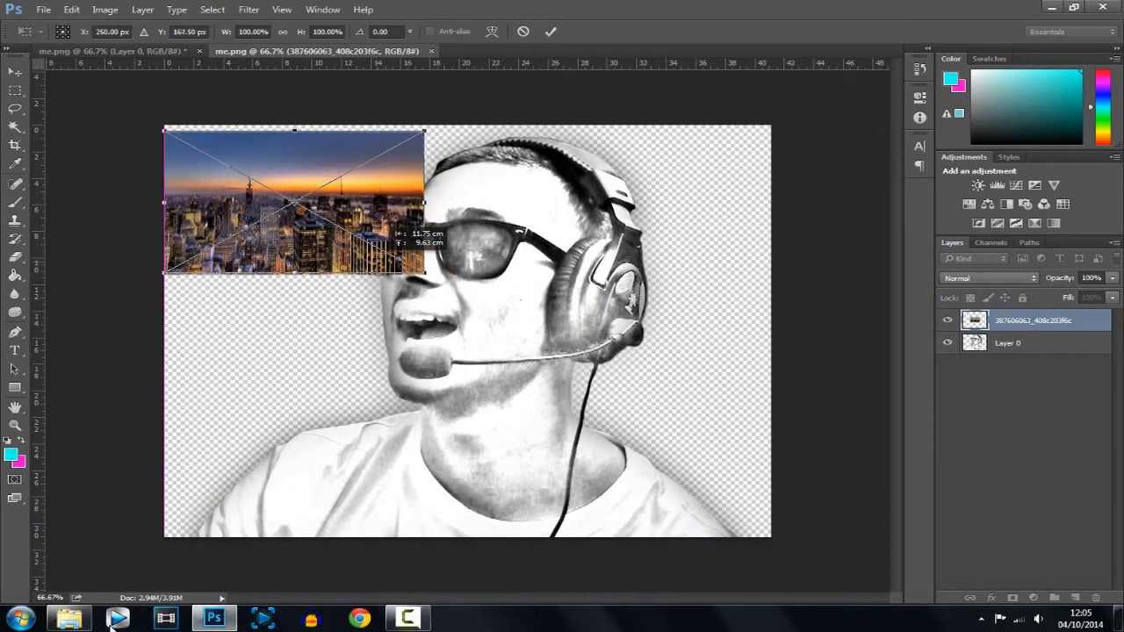
pyautogui.moveTo(425, 277); pyautogui.dragTo(646, 523)
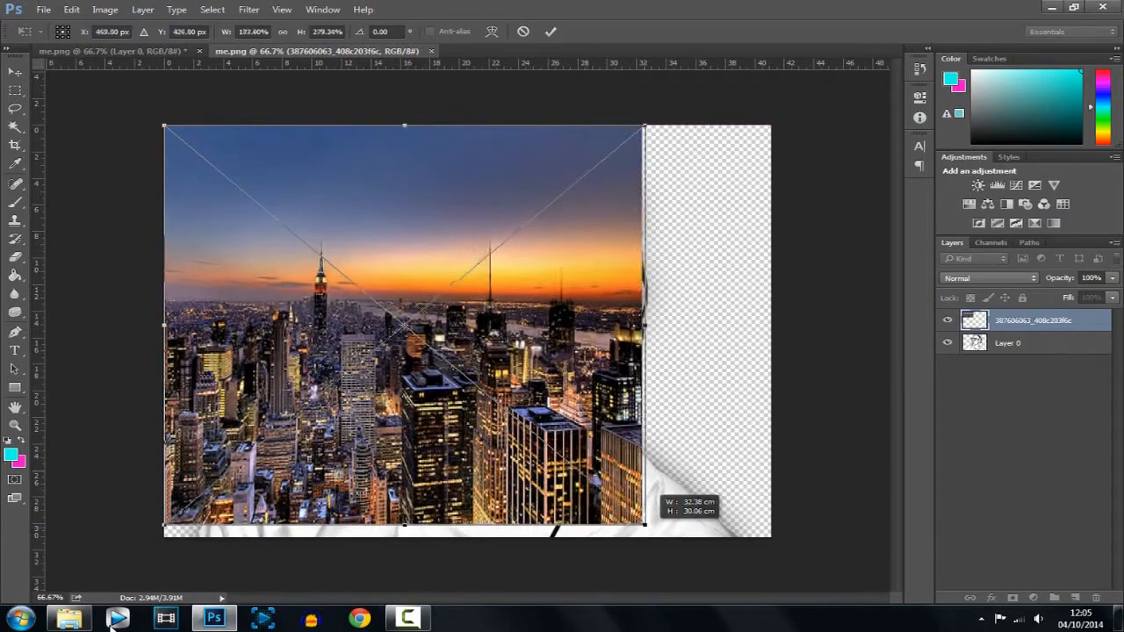
pyautogui.moveTo(643, 328); pyautogui.dragTo(769, 328)
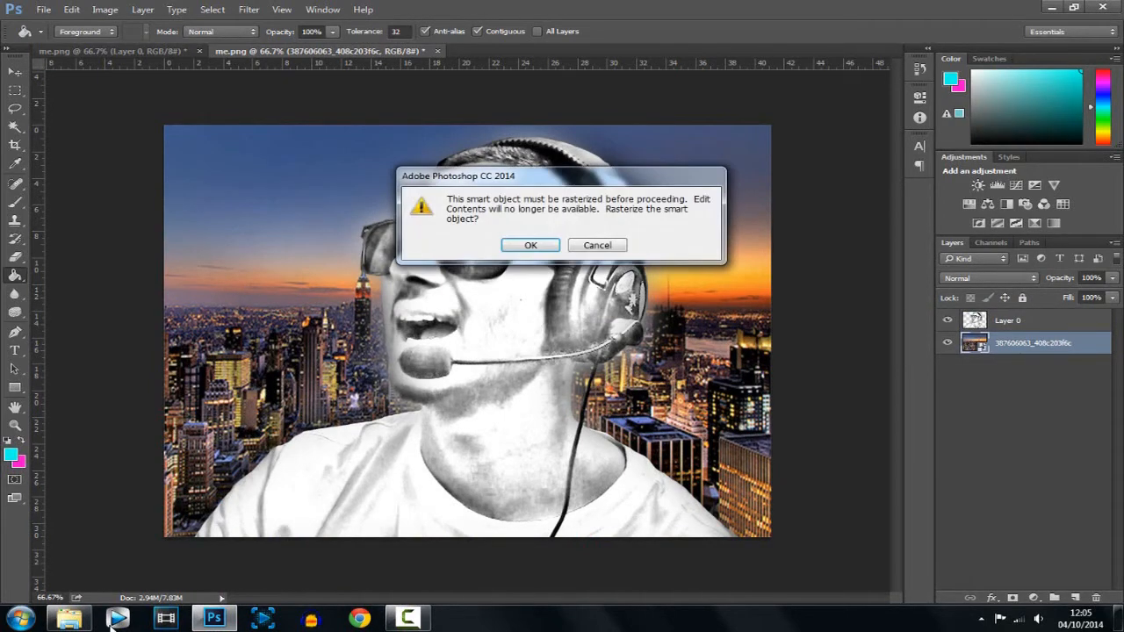
pyautogui.click(530, 246)
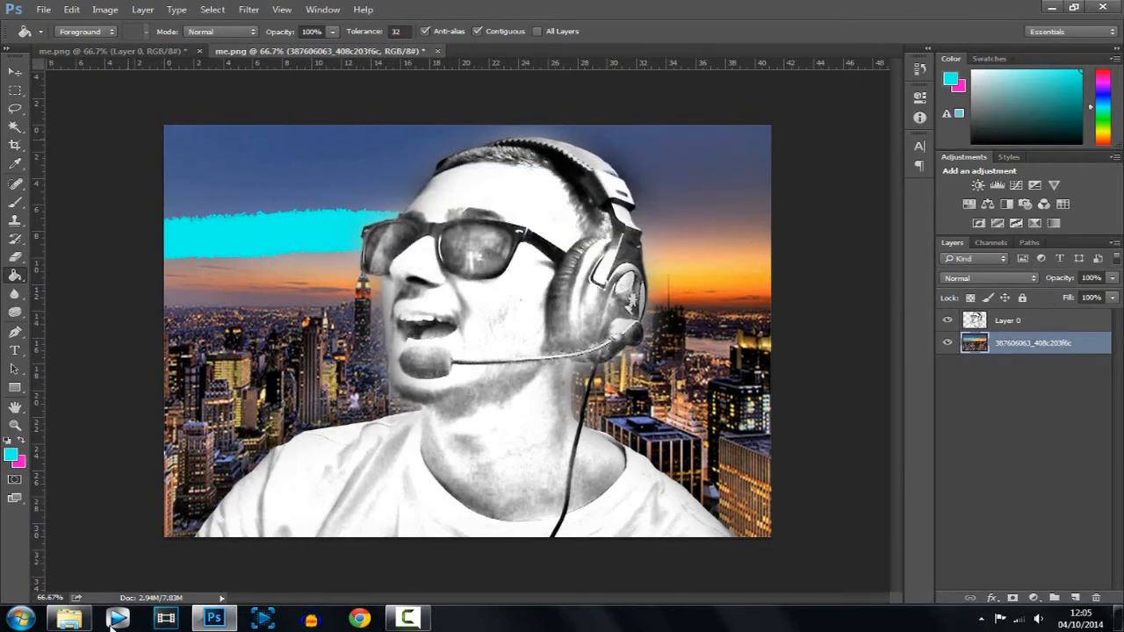